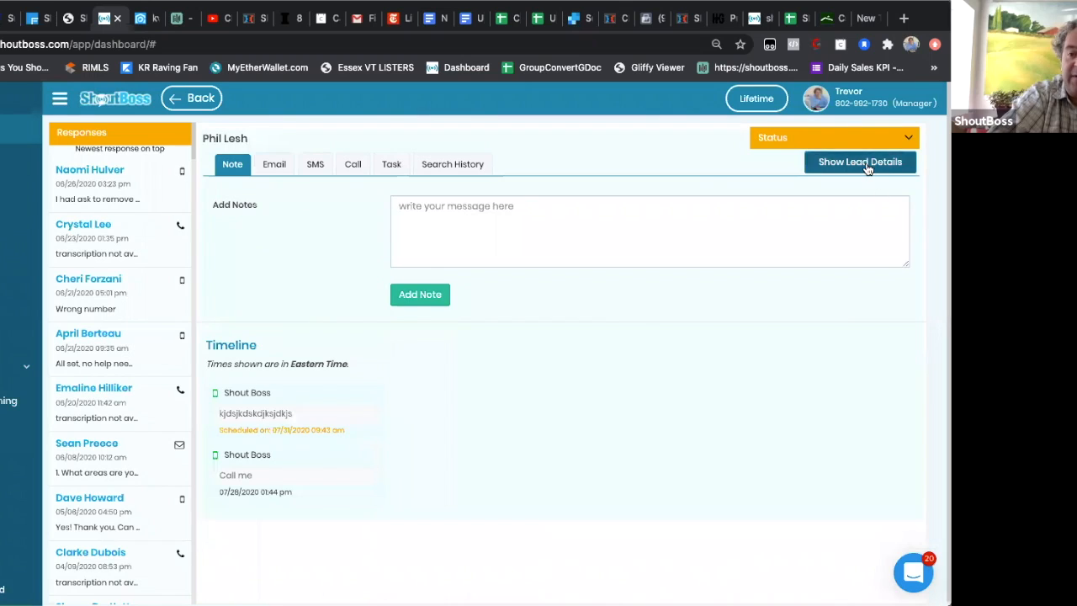
- Show Phil Lesh's lead details and review the Pipeline Stage options without changing the stage
{"action": "left_click", "coordinate": [860, 162]}
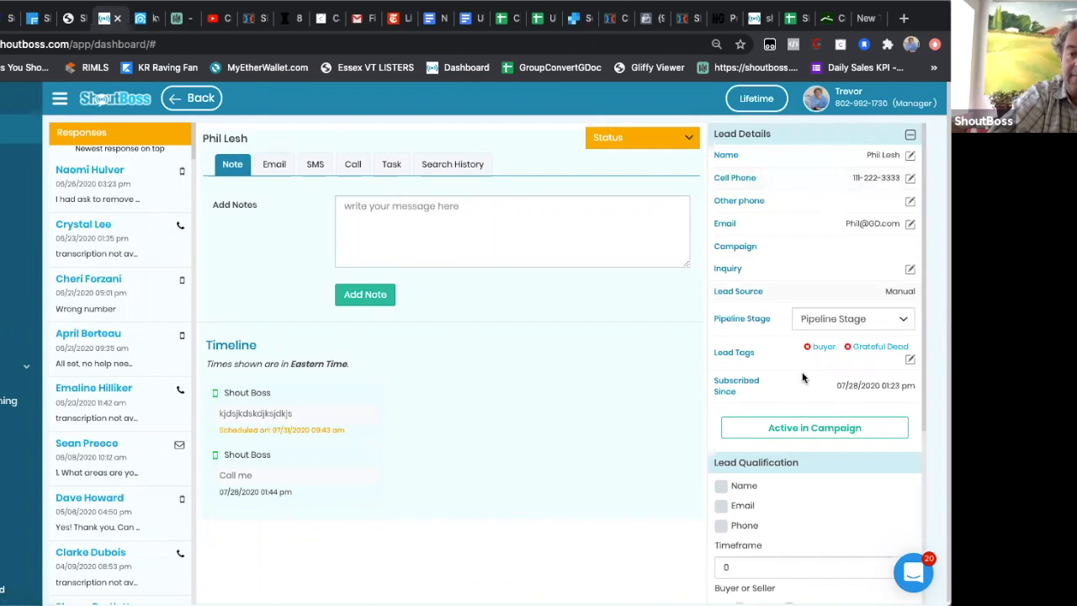
{"action": "left_click", "coordinate": [852, 318]}
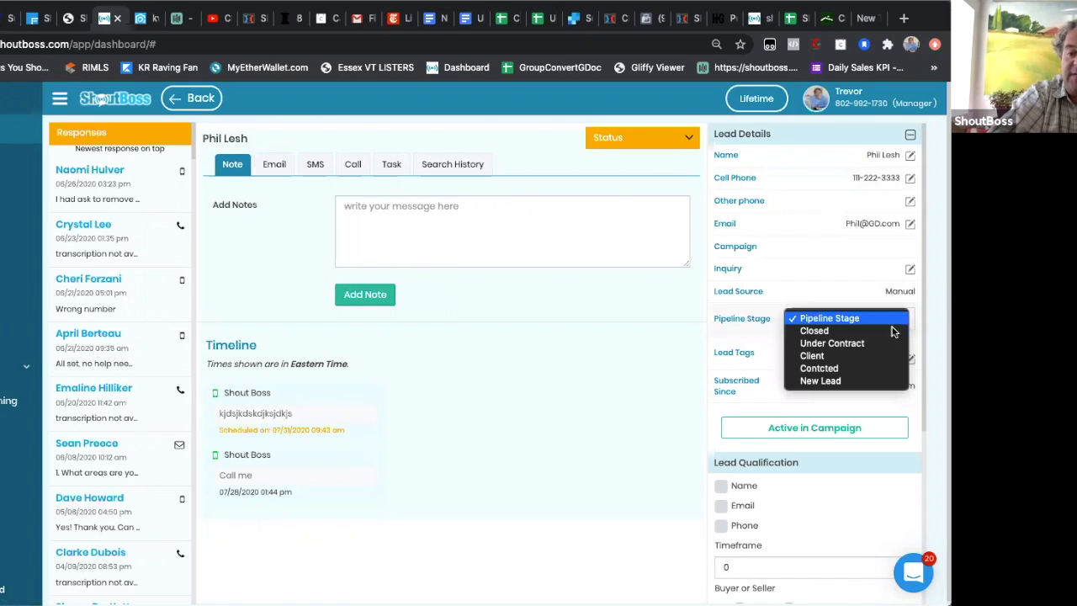
{"action": "mouse_move", "coordinate": [855, 331]}
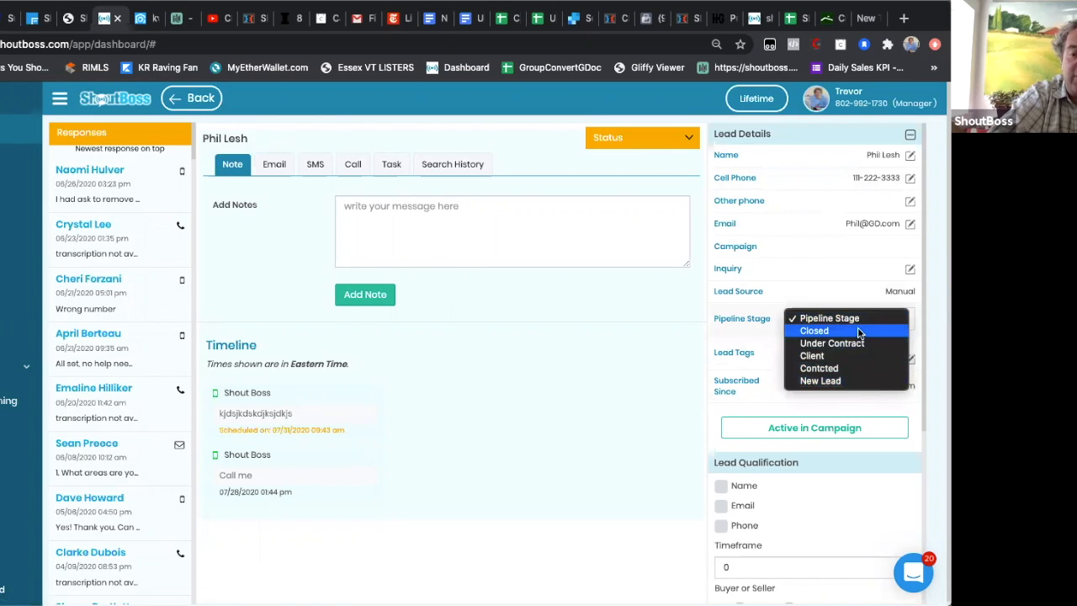
{"action": "mouse_move", "coordinate": [860, 345]}
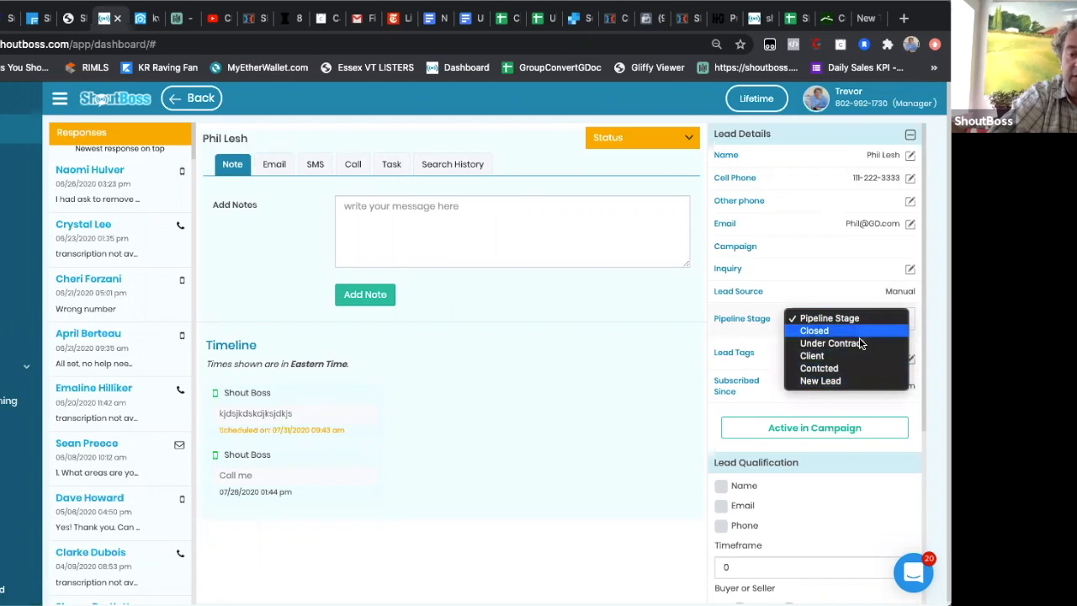
{"action": "mouse_move", "coordinate": [856, 368]}
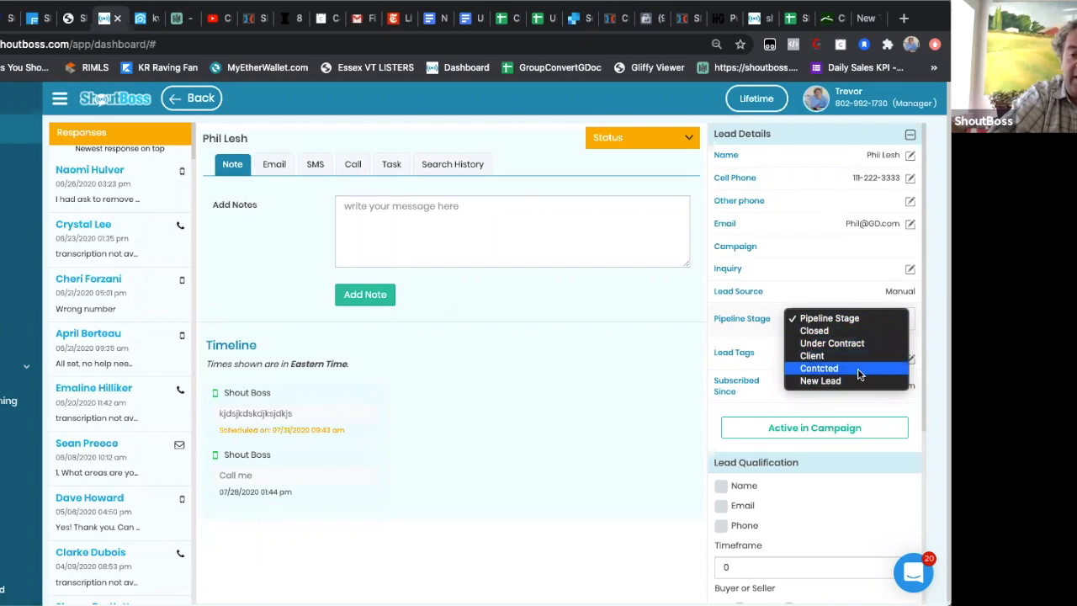
{"action": "left_click", "coordinate": [819, 368]}
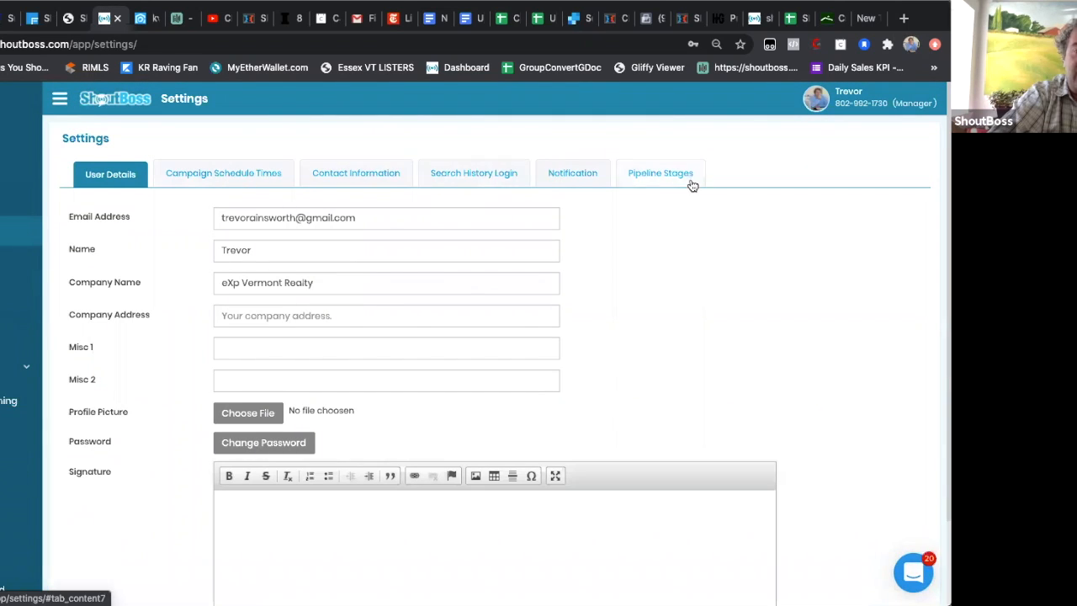
{"action": "mouse_move", "coordinate": [673, 174]}
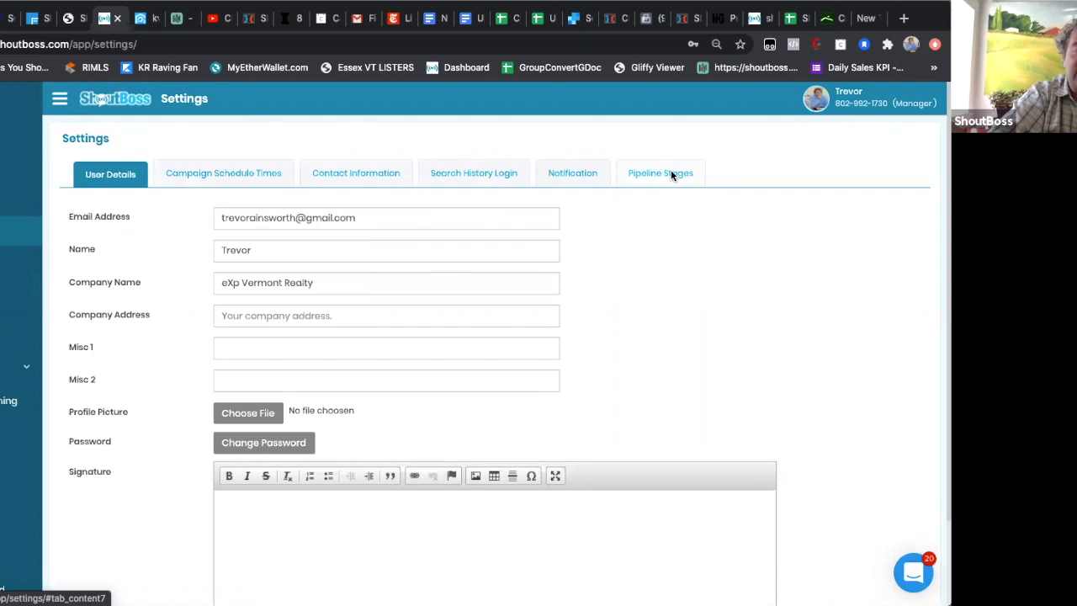
- Show the Pipeline Stages settings listing Closed, Under Contract, Client, Contcted and New Lead
{"action": "left_click", "coordinate": [661, 173]}
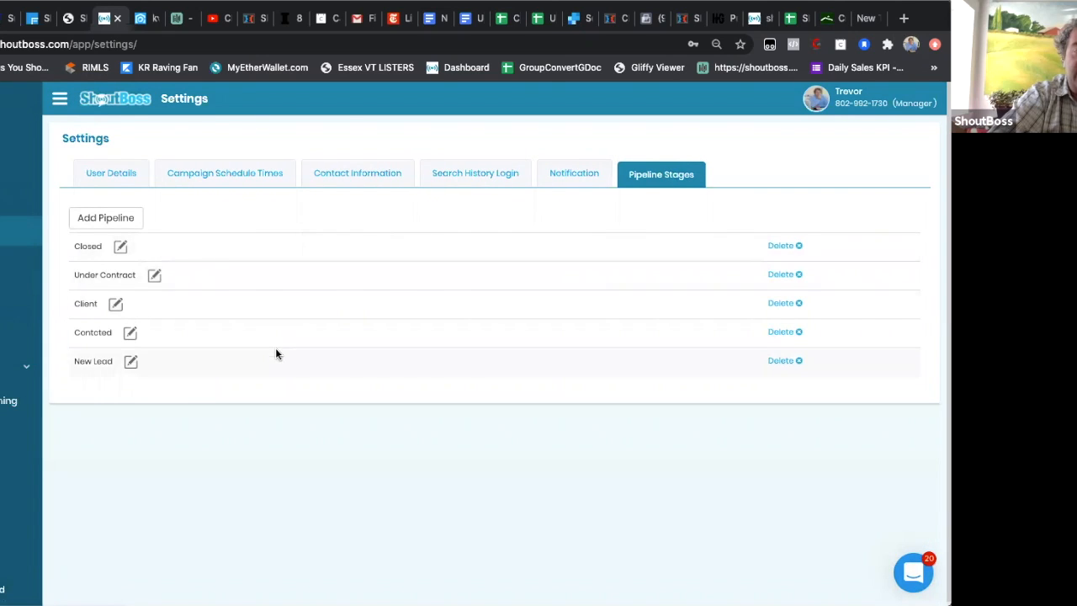
{"action": "mouse_move", "coordinate": [97, 339]}
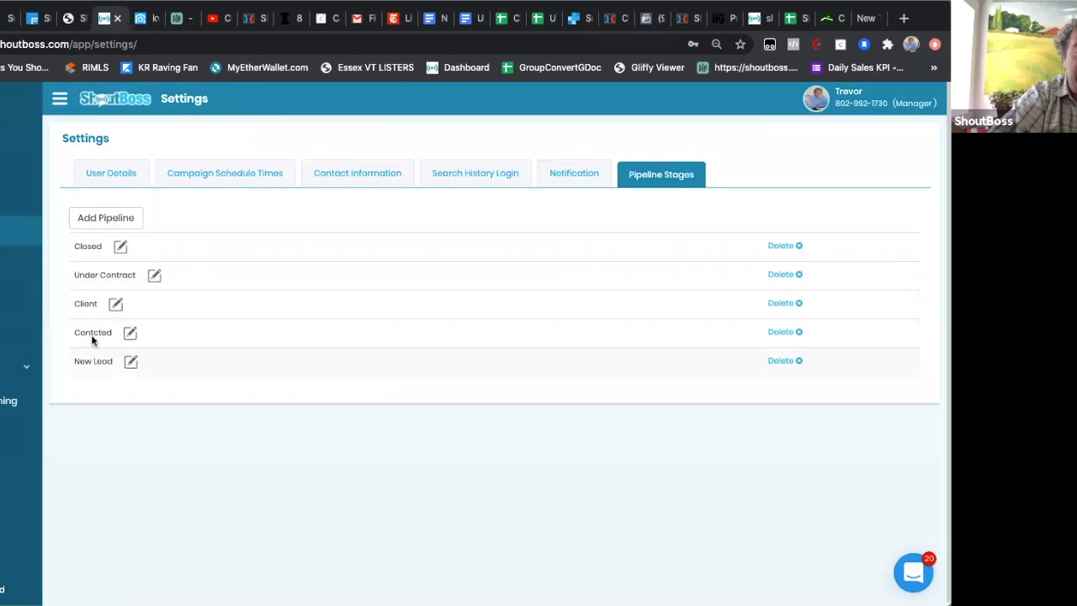
{"action": "mouse_move", "coordinate": [166, 339]}
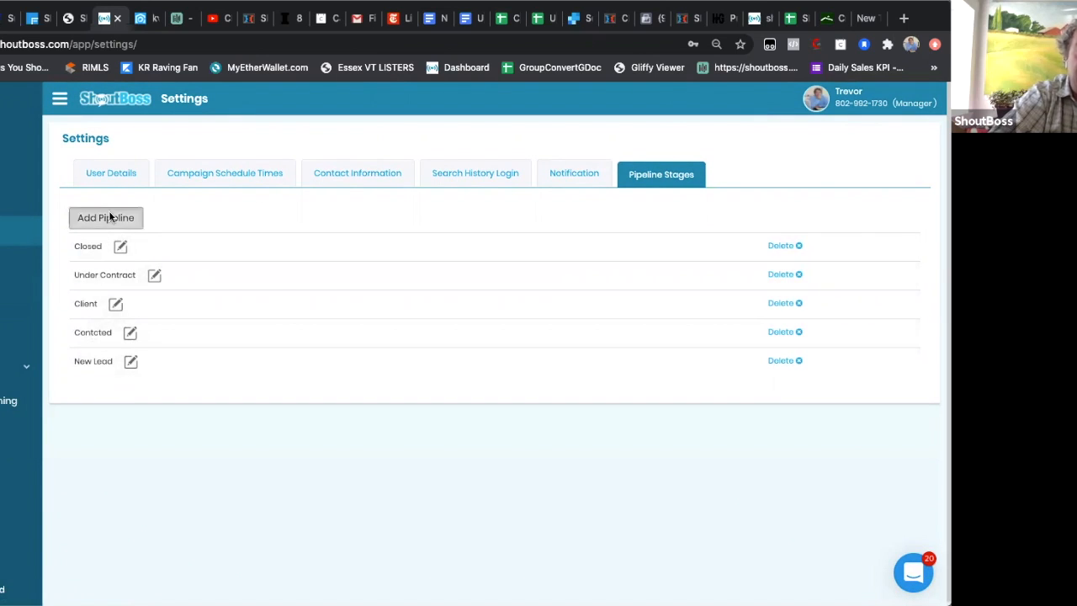
- Add and save a sixth pipeline stage named 'Not Yet Contacted'
{"action": "left_click", "coordinate": [106, 217]}
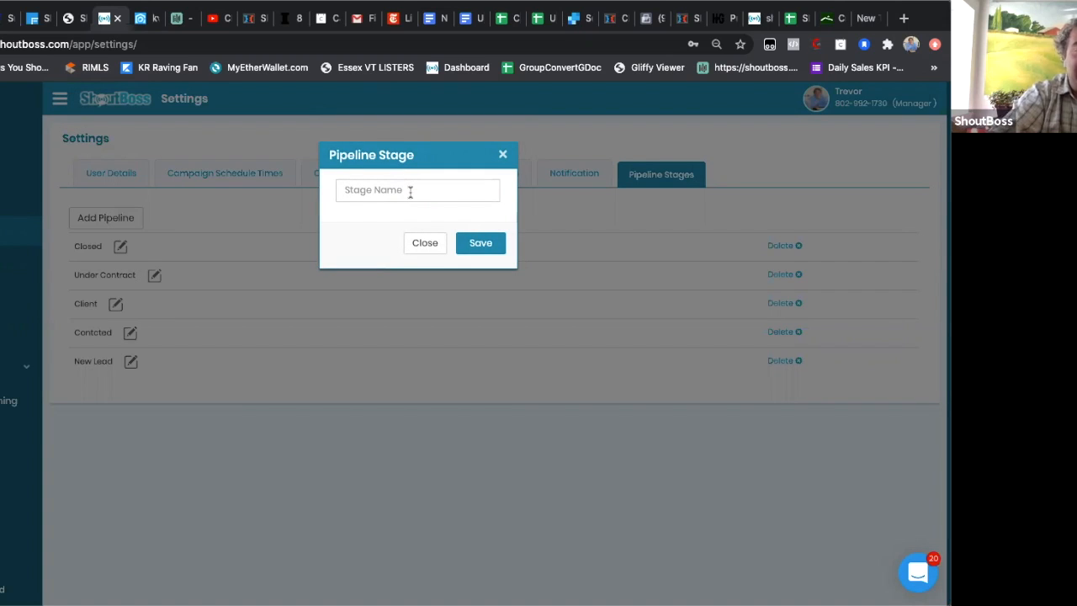
{"action": "type", "text": "Not Yet Contacted"}
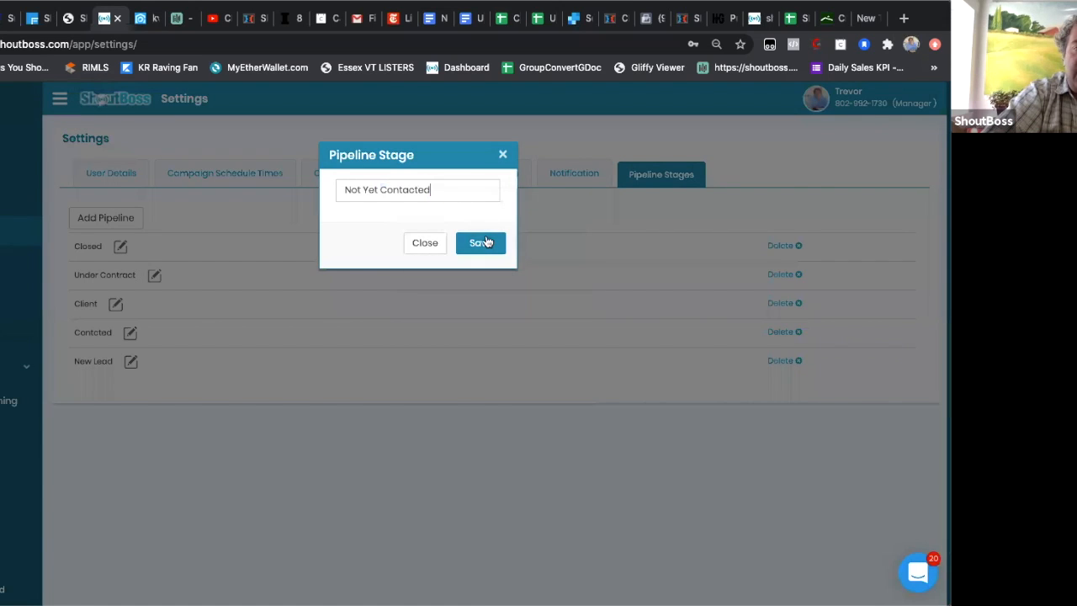
{"action": "left_click", "coordinate": [480, 242]}
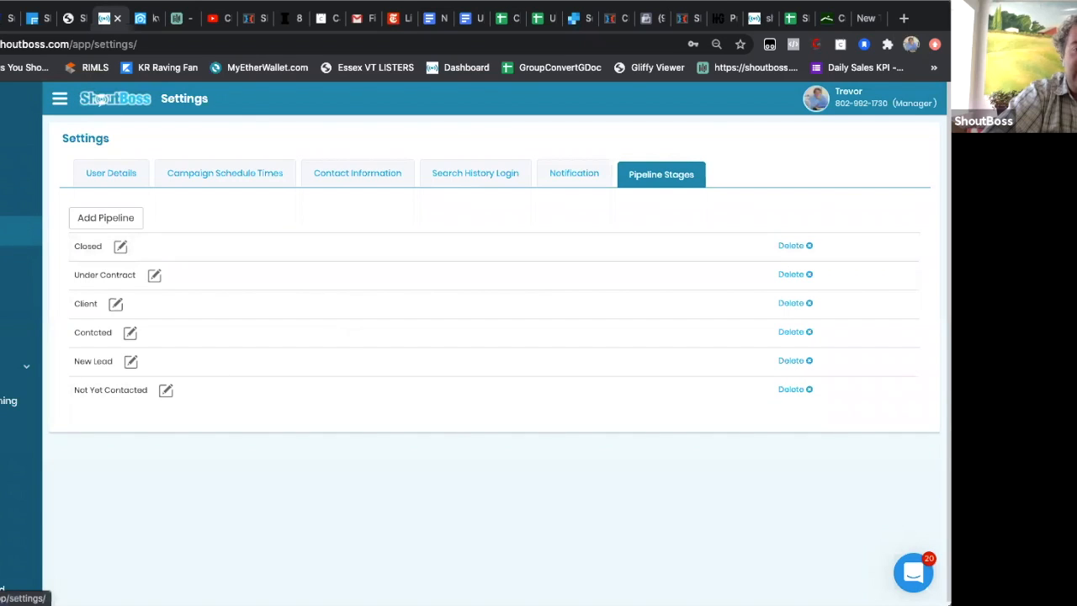
{"action": "mouse_move", "coordinate": [380, 357]}
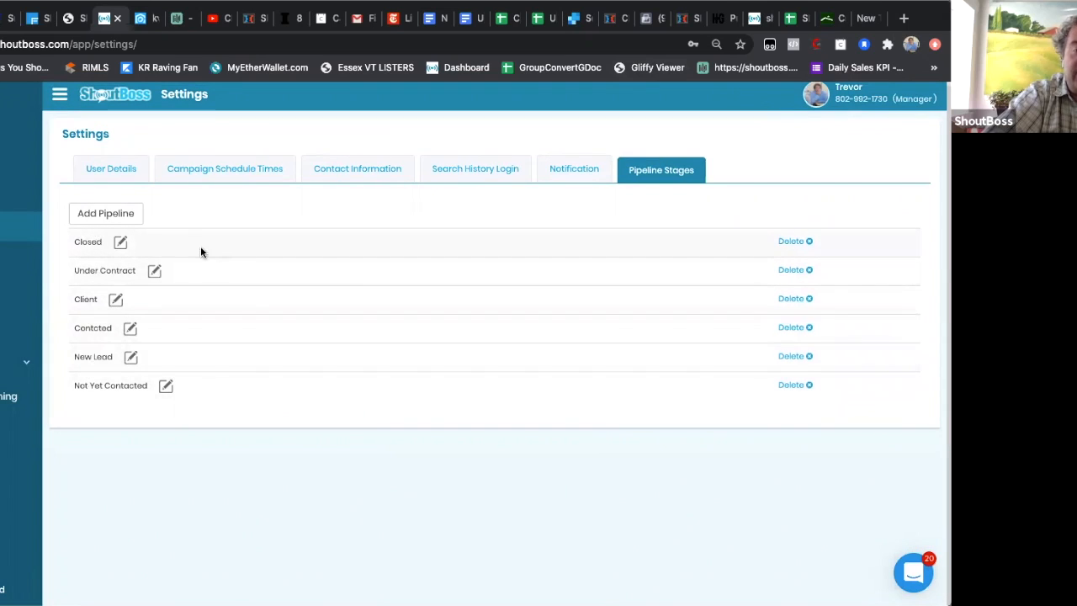
{"action": "mouse_move", "coordinate": [206, 292]}
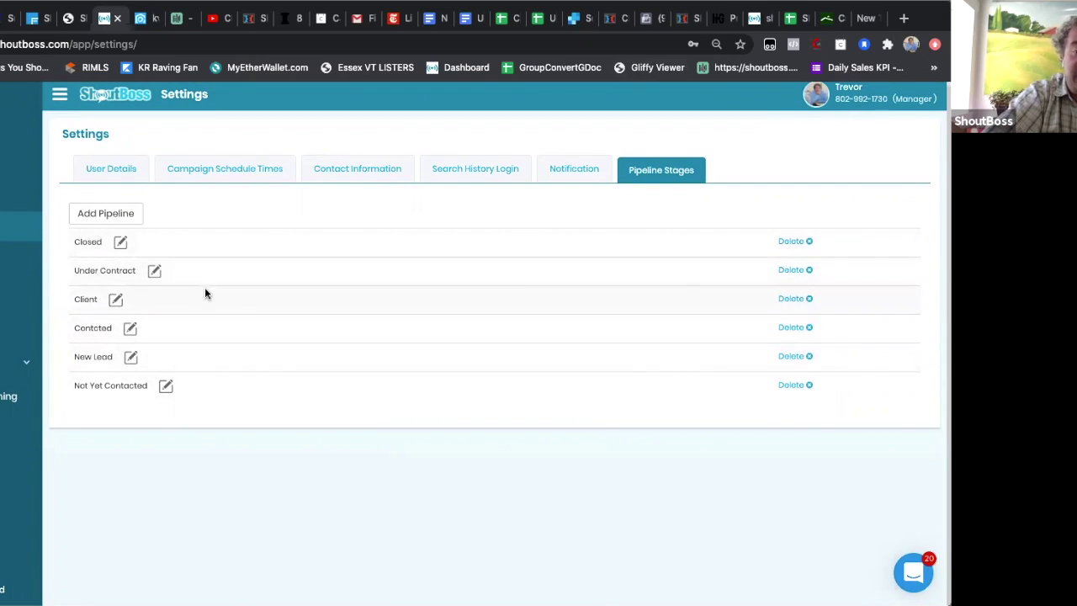
{"action": "mouse_move", "coordinate": [201, 393]}
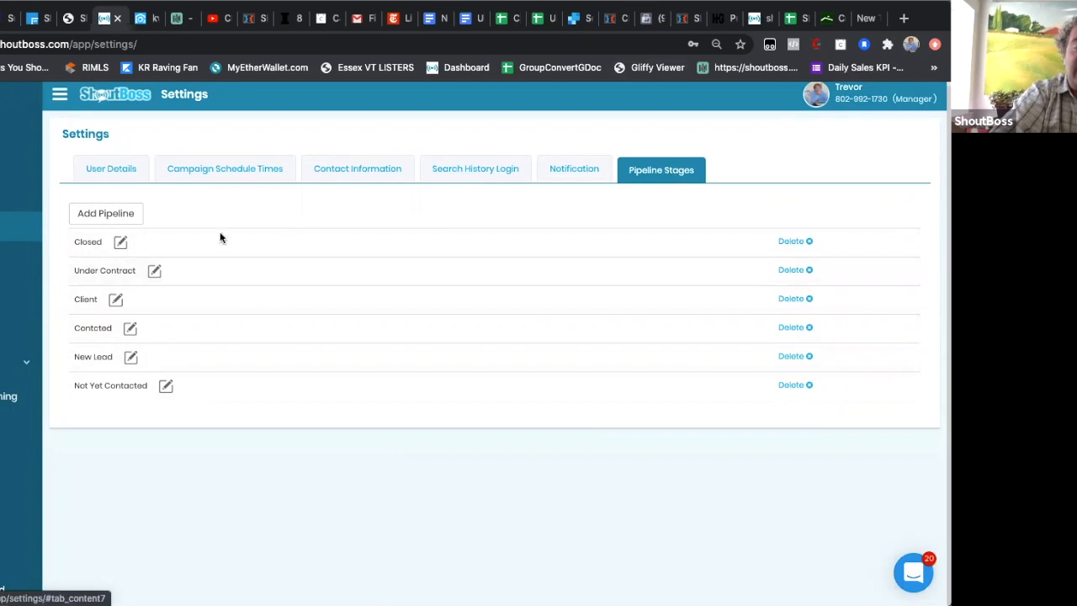
{"action": "mouse_move", "coordinate": [113, 217]}
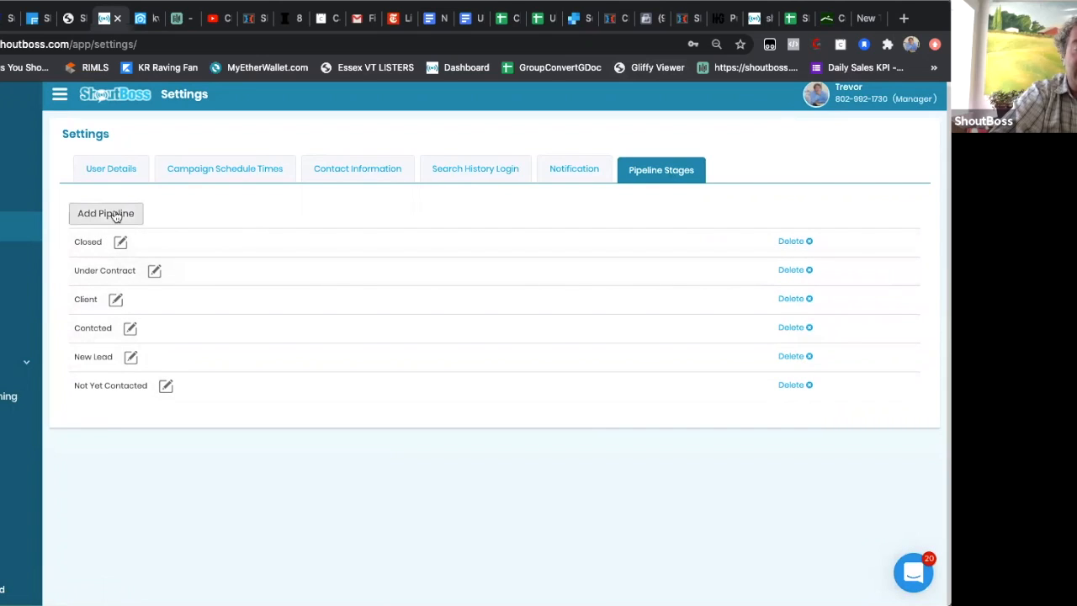
{"action": "left_click", "coordinate": [105, 213]}
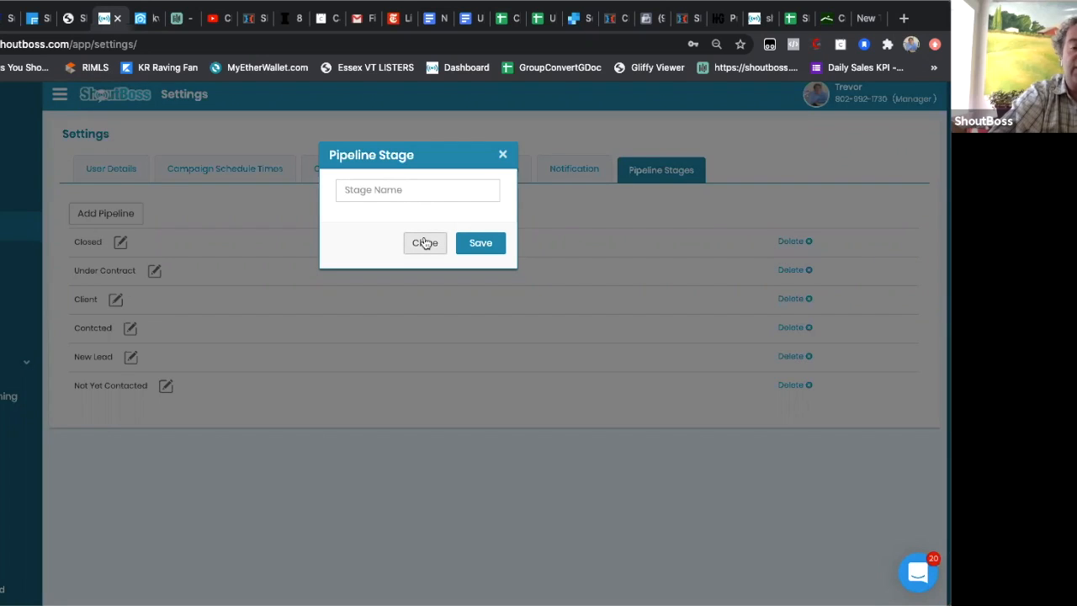
{"action": "left_click", "coordinate": [424, 243]}
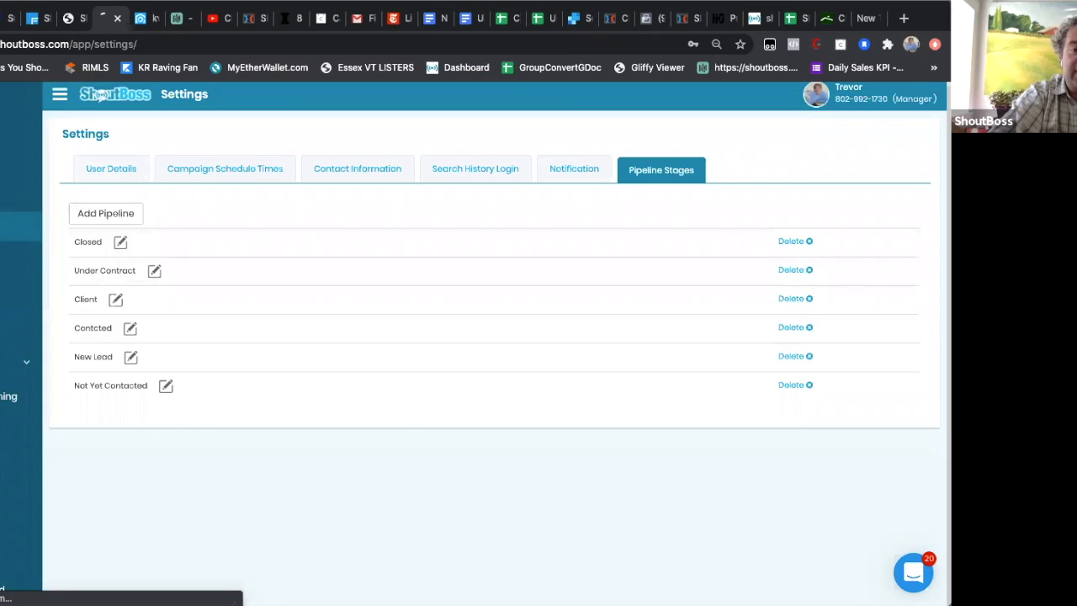
{"action": "left_click", "coordinate": [110, 168]}
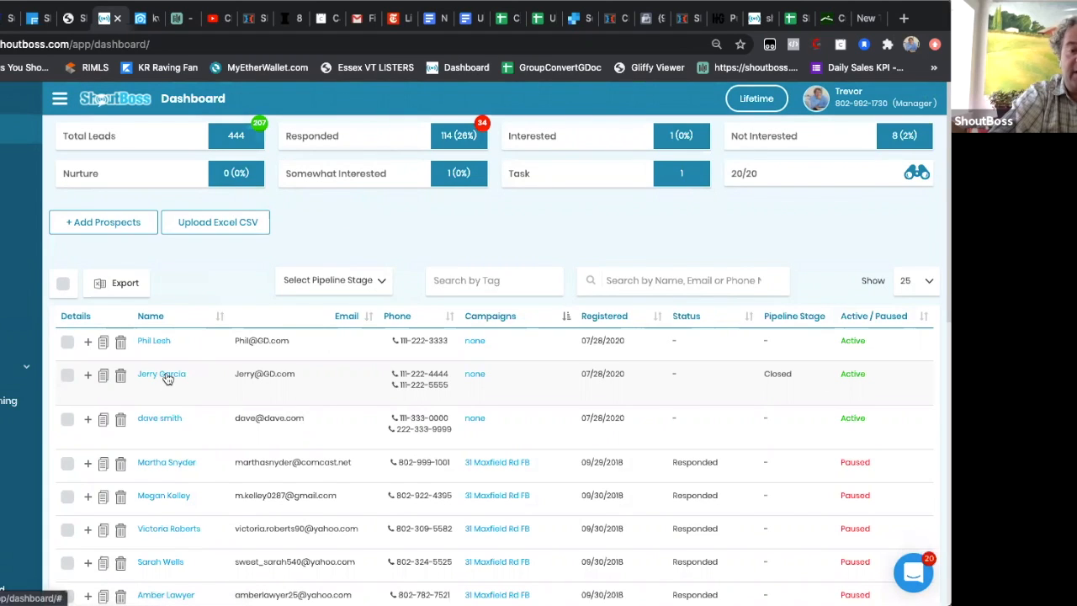
- Set Jerry Garcia's pipeline stage from Closed to Under Contract and return to the dashboard
{"action": "left_click", "coordinate": [161, 374]}
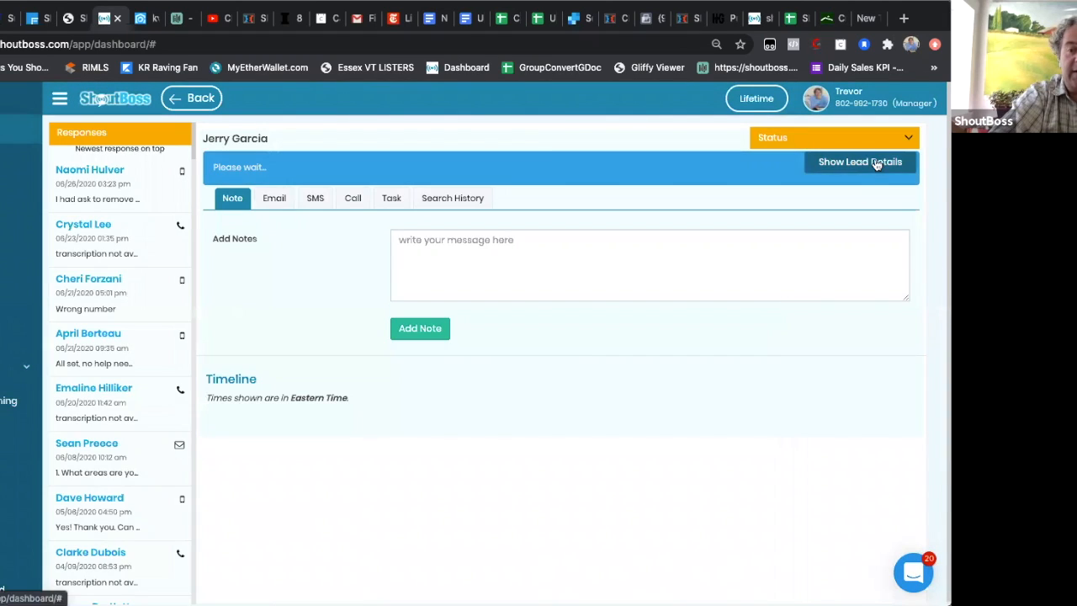
{"action": "left_click", "coordinate": [859, 162]}
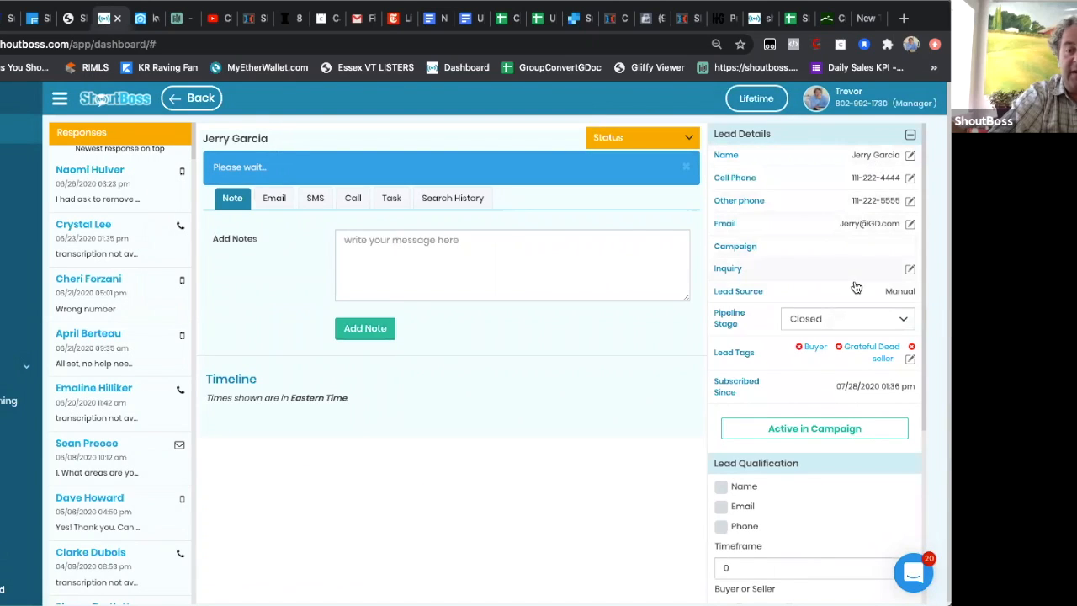
{"action": "left_click", "coordinate": [847, 318]}
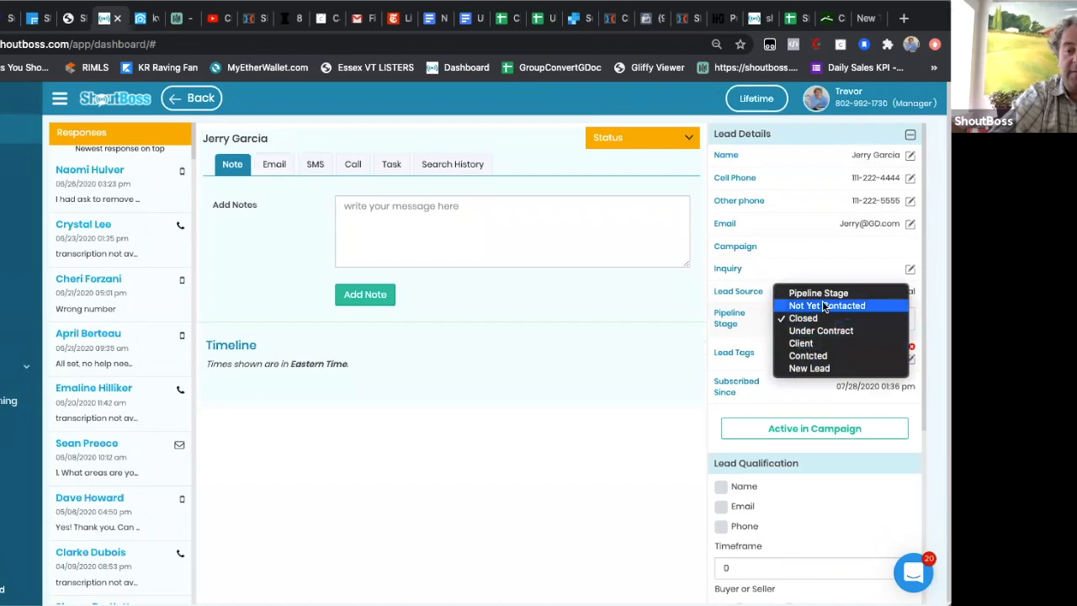
{"action": "mouse_move", "coordinate": [820, 331]}
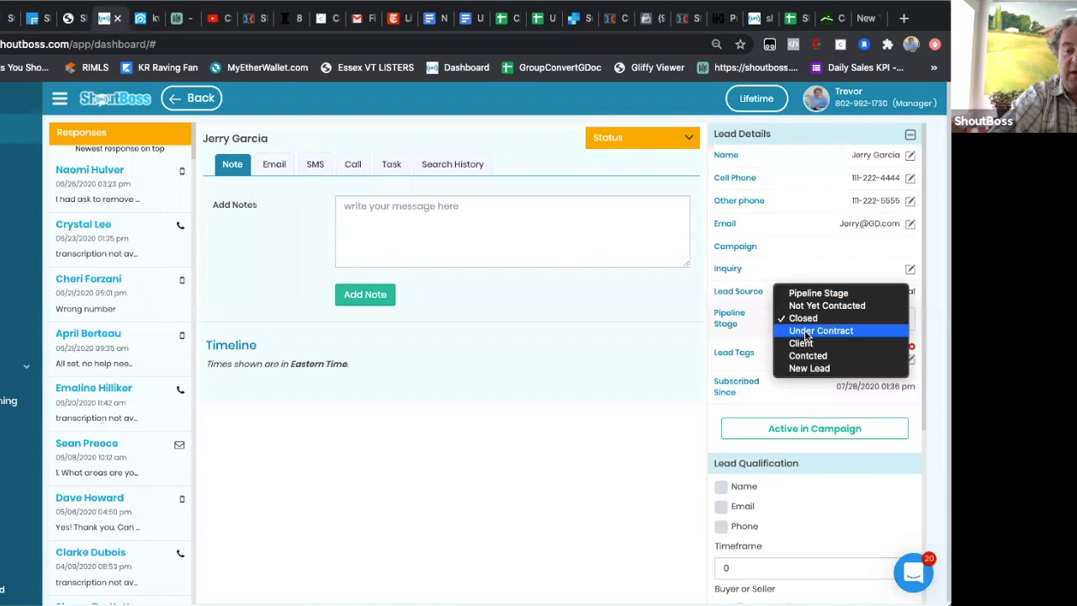
{"action": "left_click", "coordinate": [802, 318]}
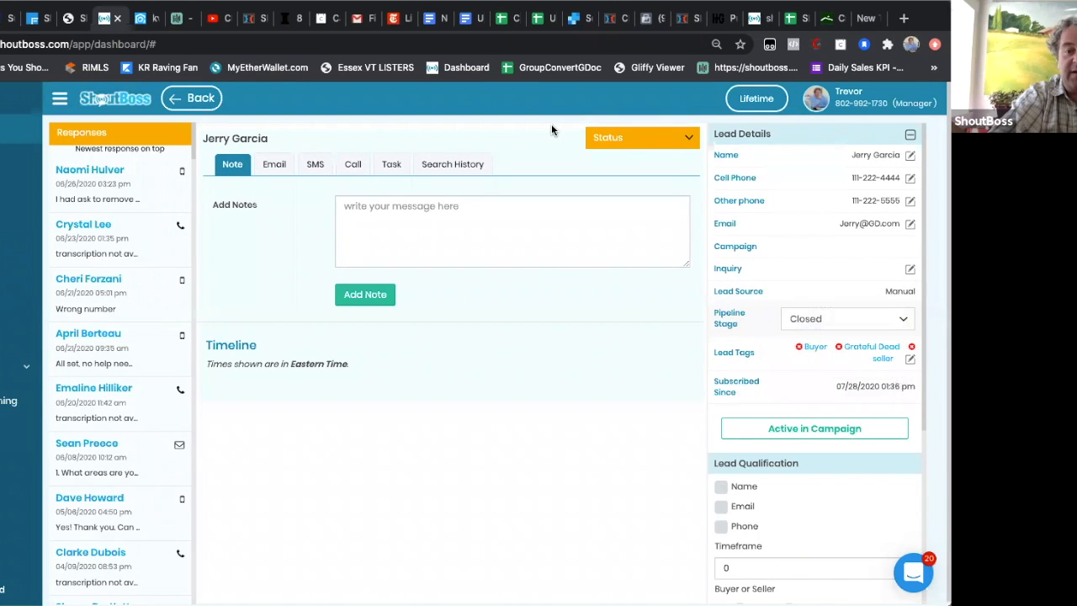
{"action": "left_click", "coordinate": [847, 318]}
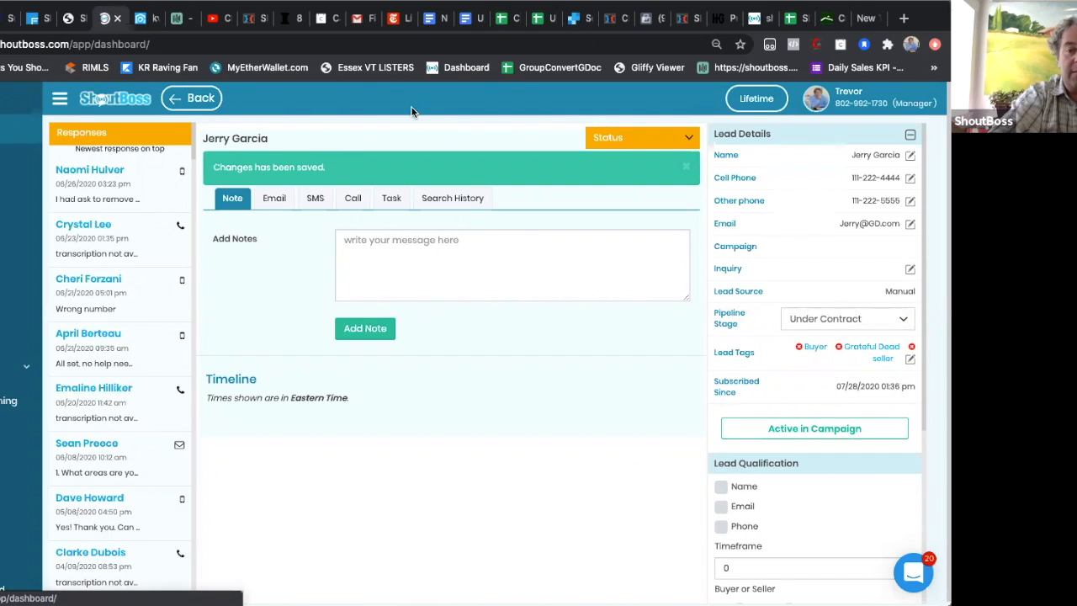
{"action": "left_click", "coordinate": [191, 98]}
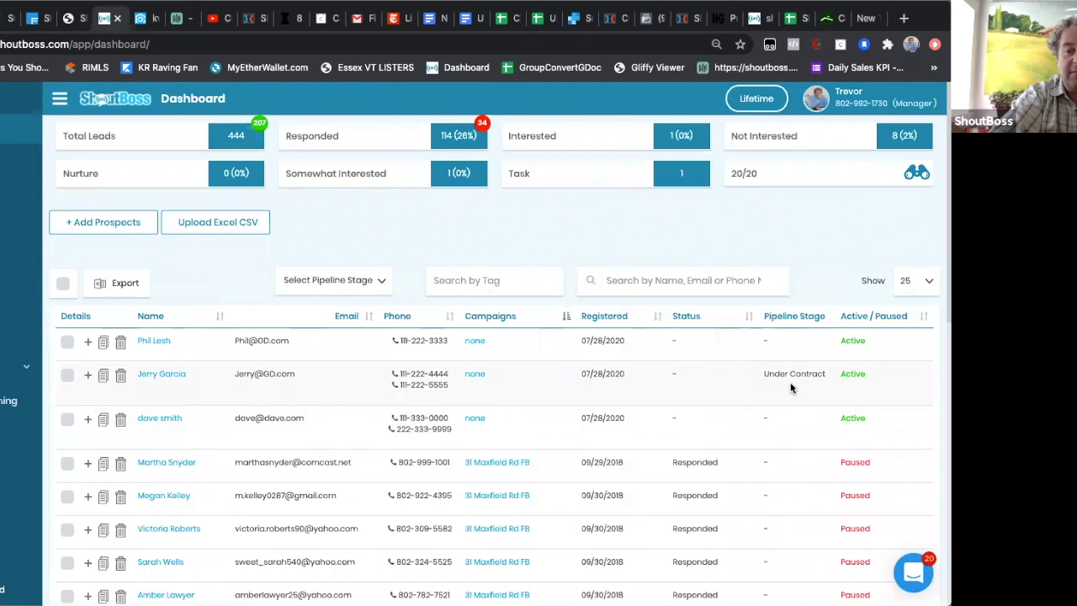
{"action": "double_click", "coordinate": [807, 373]}
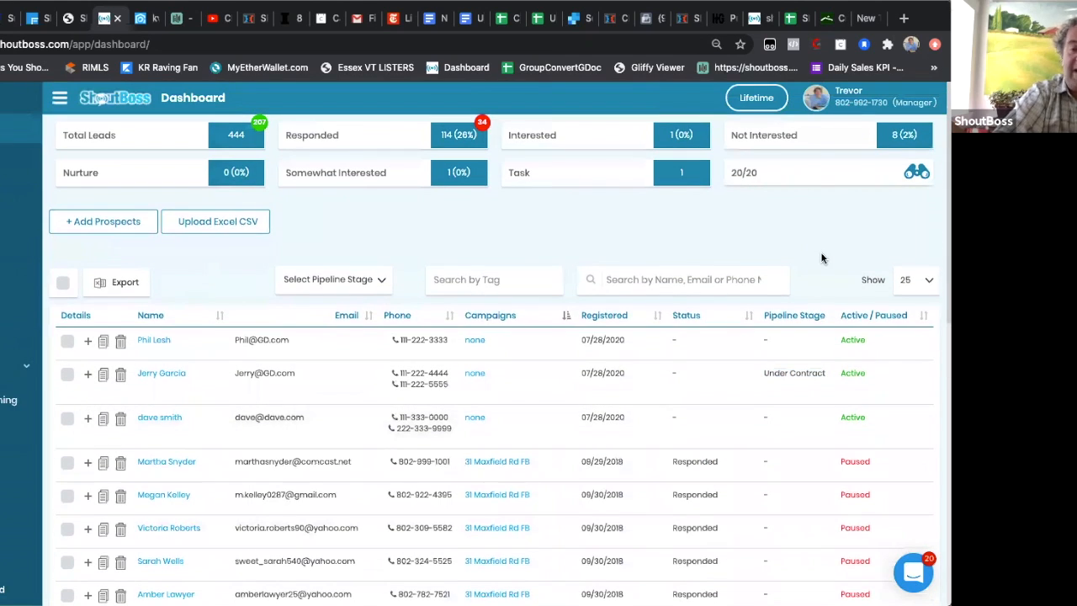
{"action": "mouse_move", "coordinate": [662, 410]}
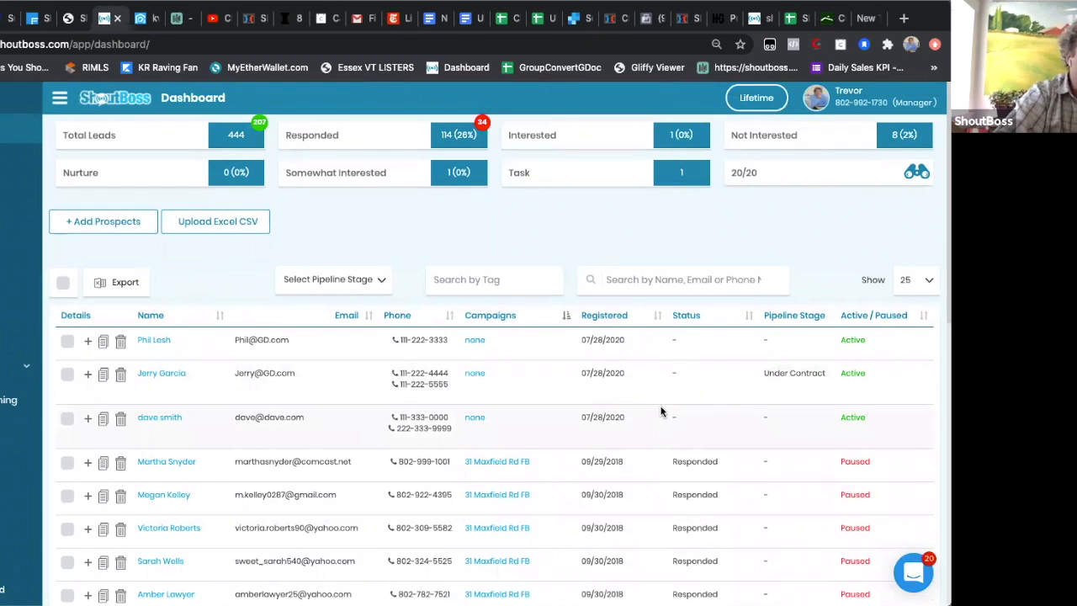